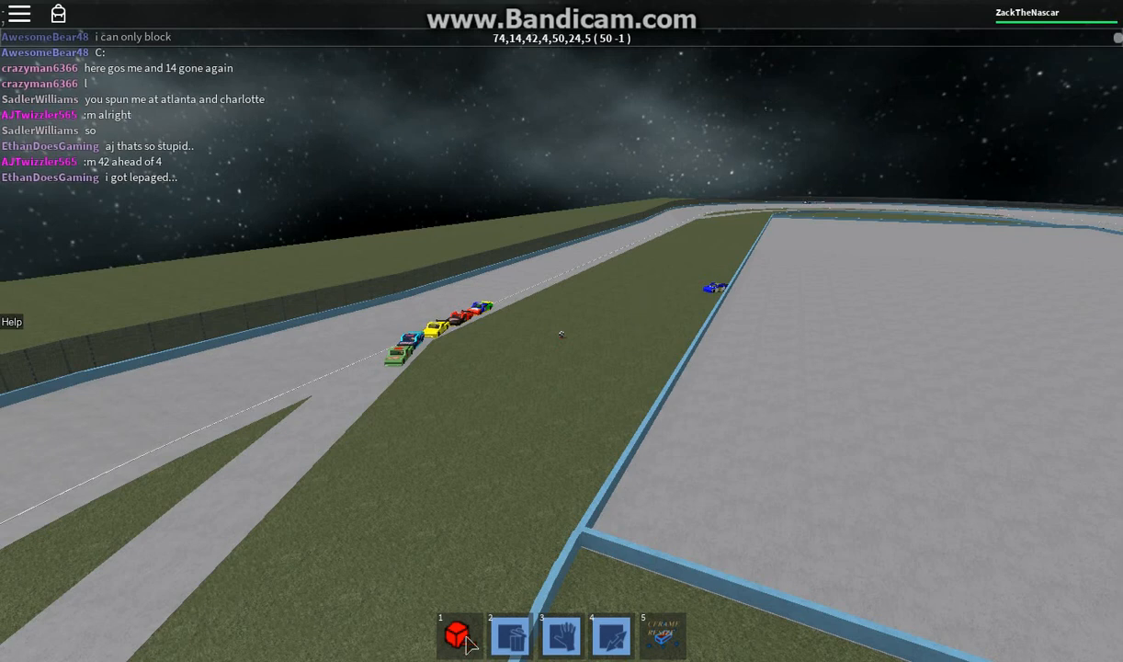
{"action": "mouse_move", "coordinate": [411, 504]}
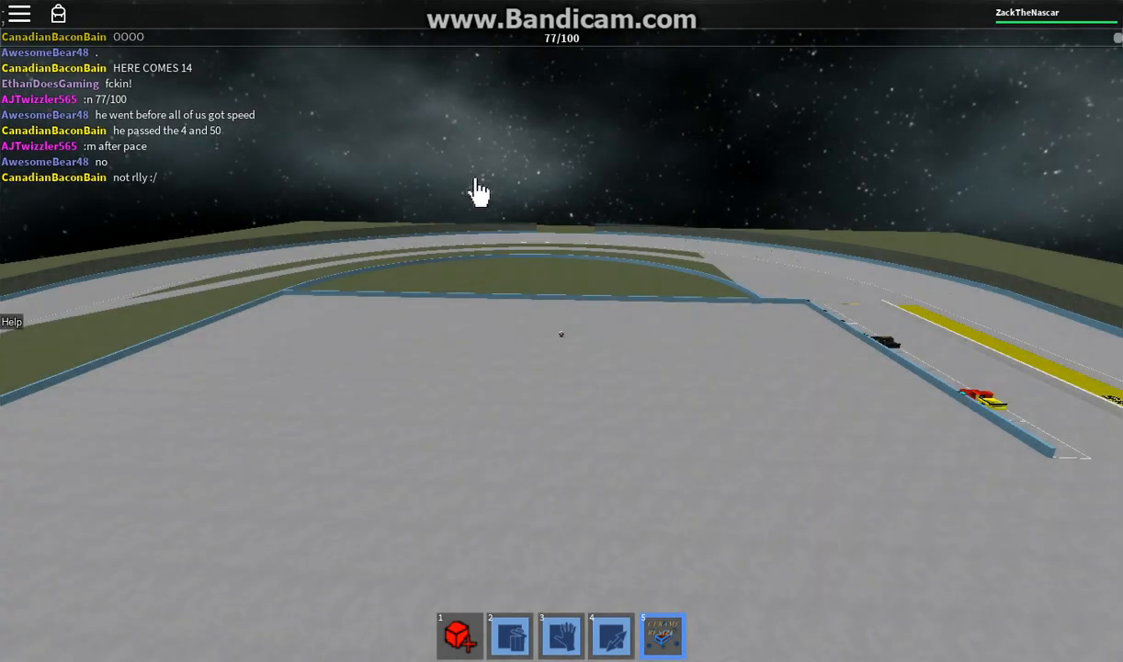
{"action": "mouse_move", "coordinate": [585, 496]}
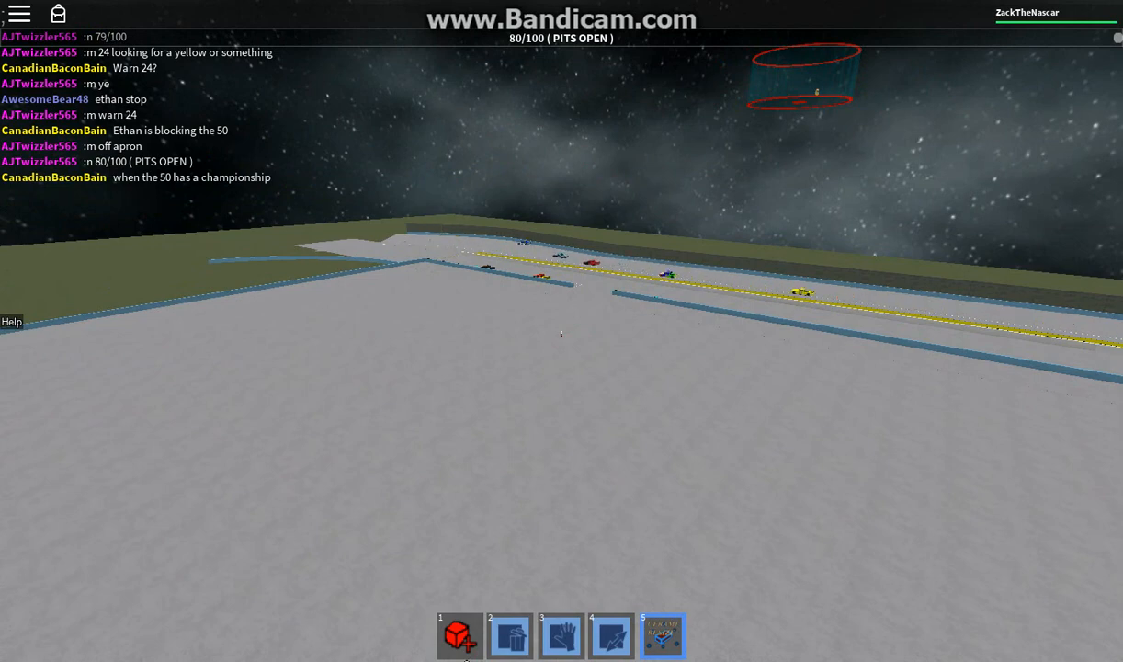
{"action": "mouse_move", "coordinate": [643, 370]}
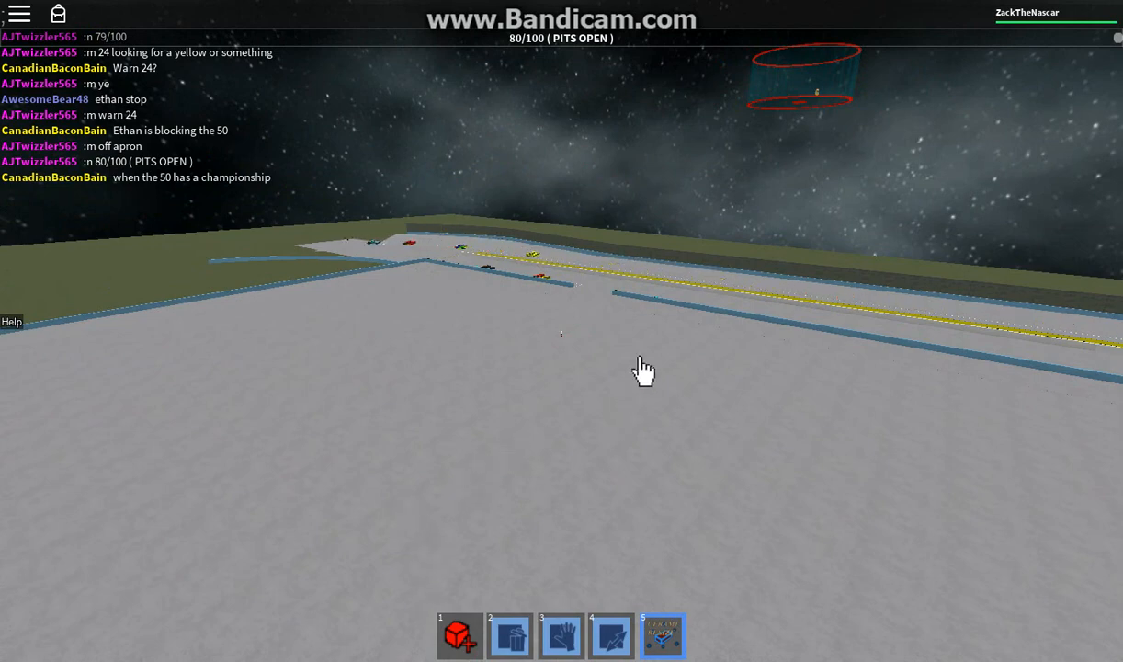